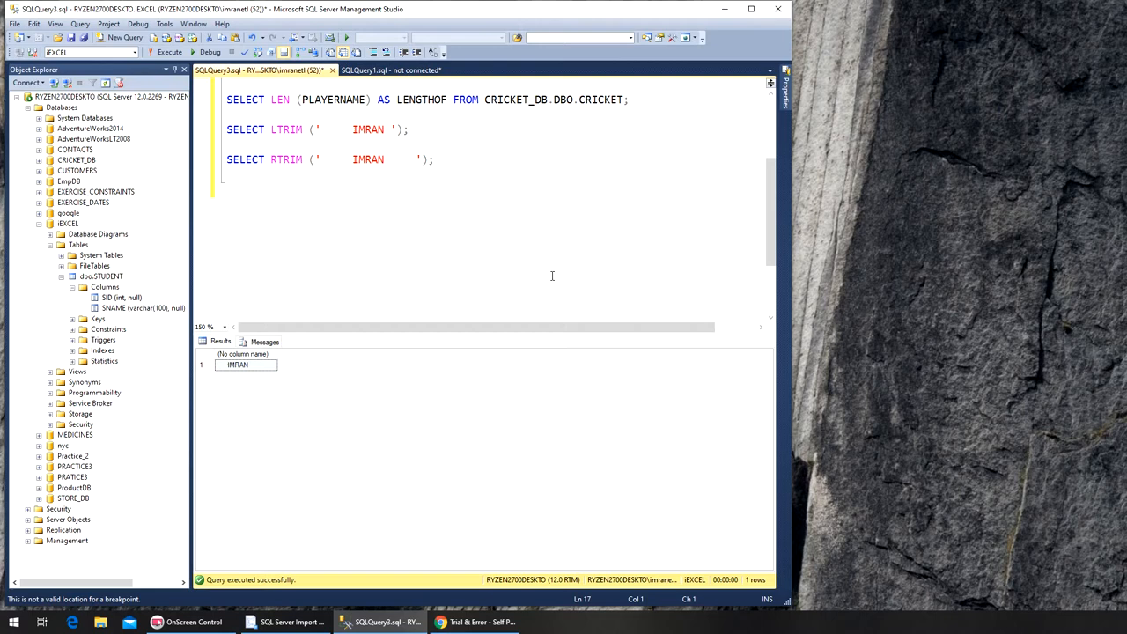
Write SELECT REPLACE ('JOHN TRAVOLTA', 'TRAVOLTA', 'TUCKER') below the RTRIM example
text(SELECT)
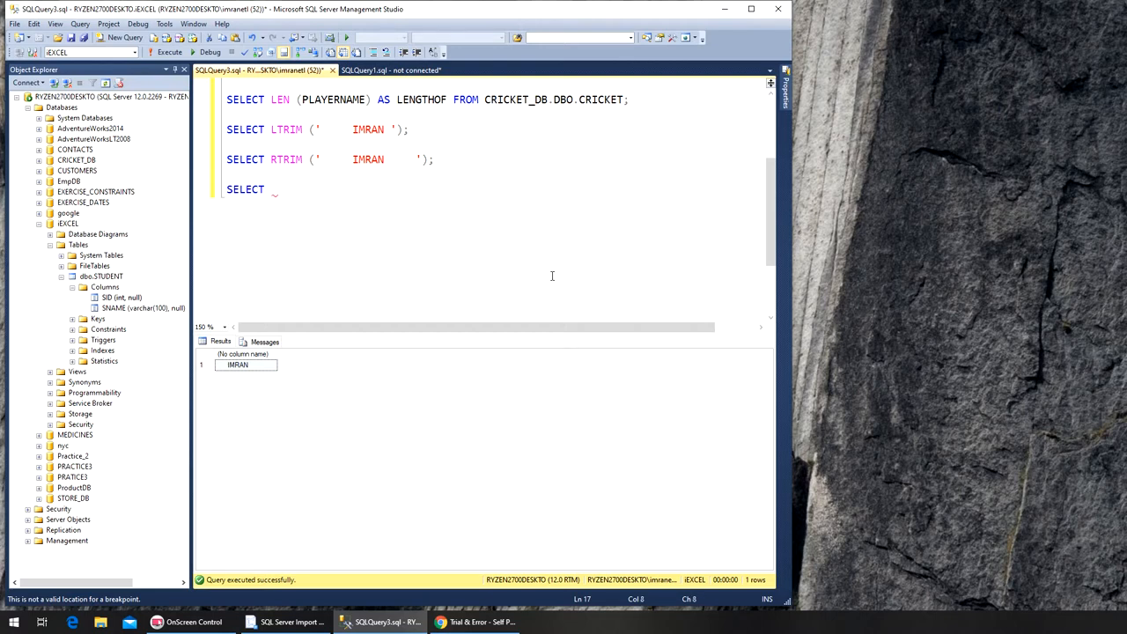
text(REPLACE ()
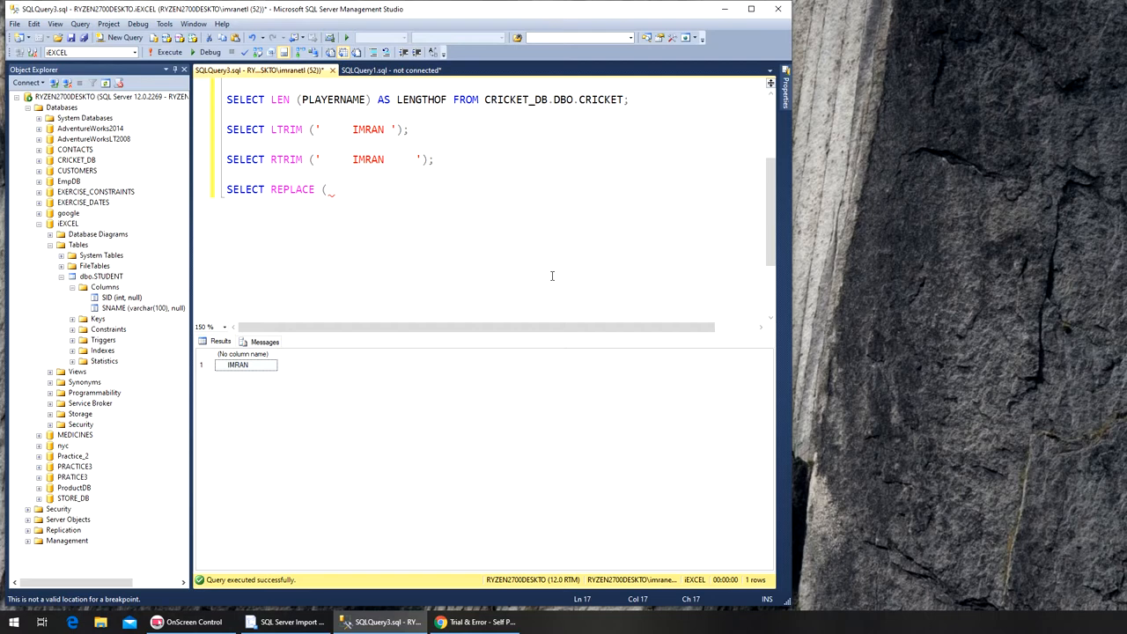
text(')
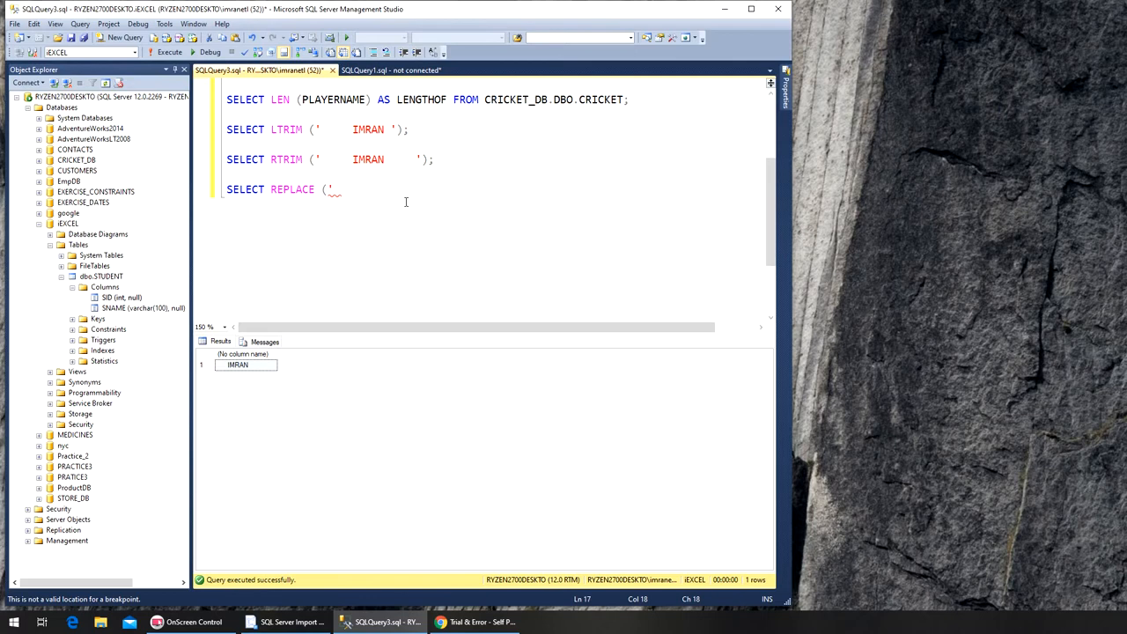
text(JOHN T)
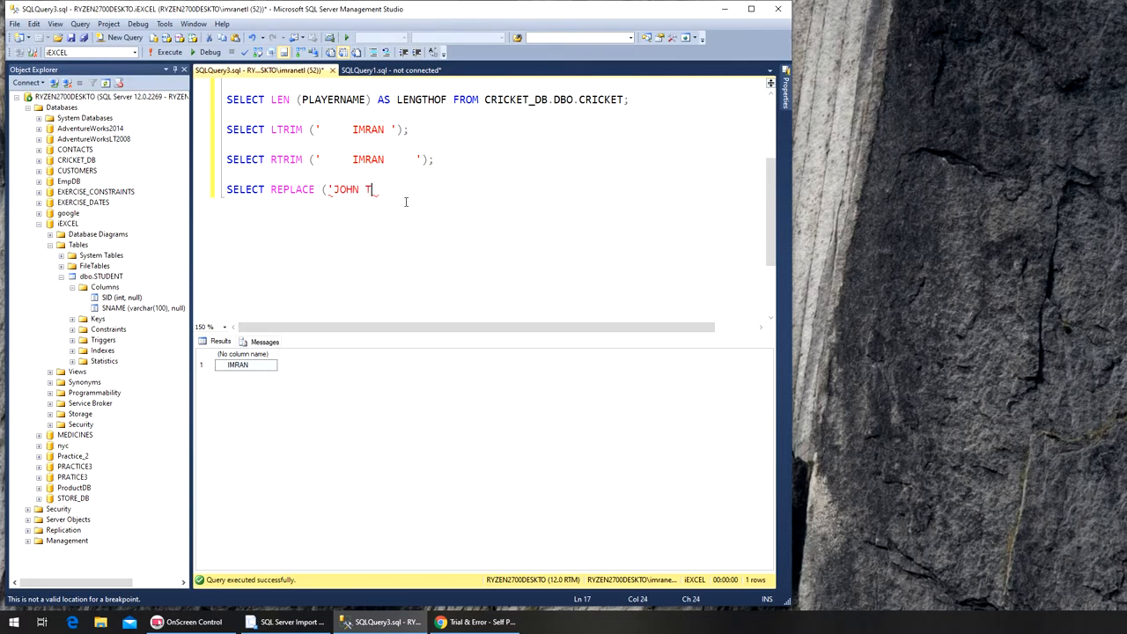
text(RAVOLTA)
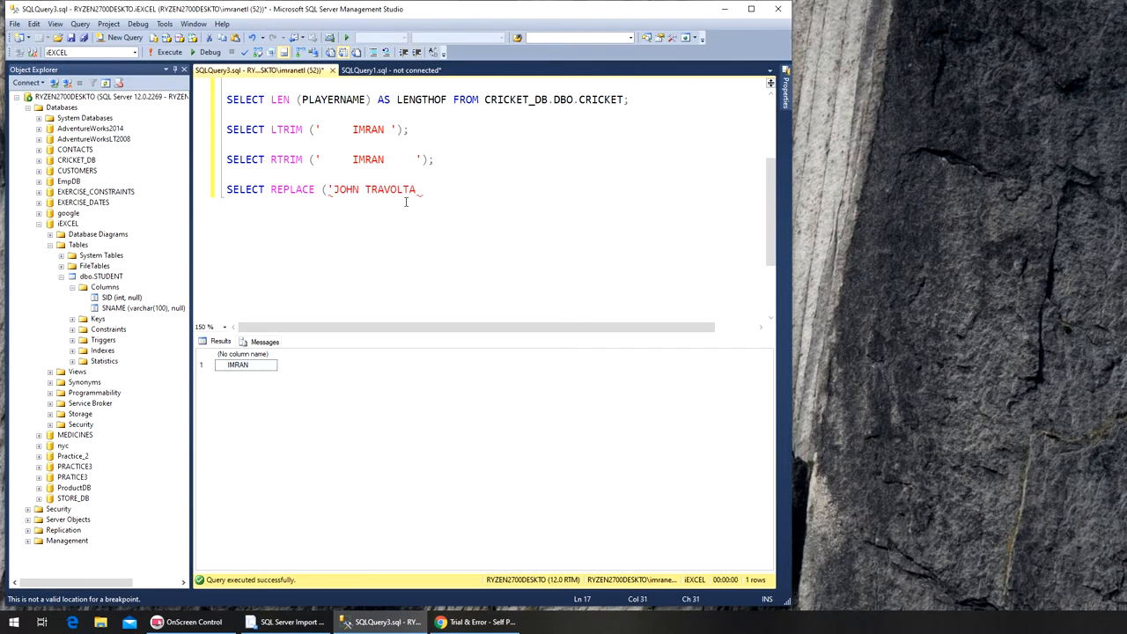
text(,)
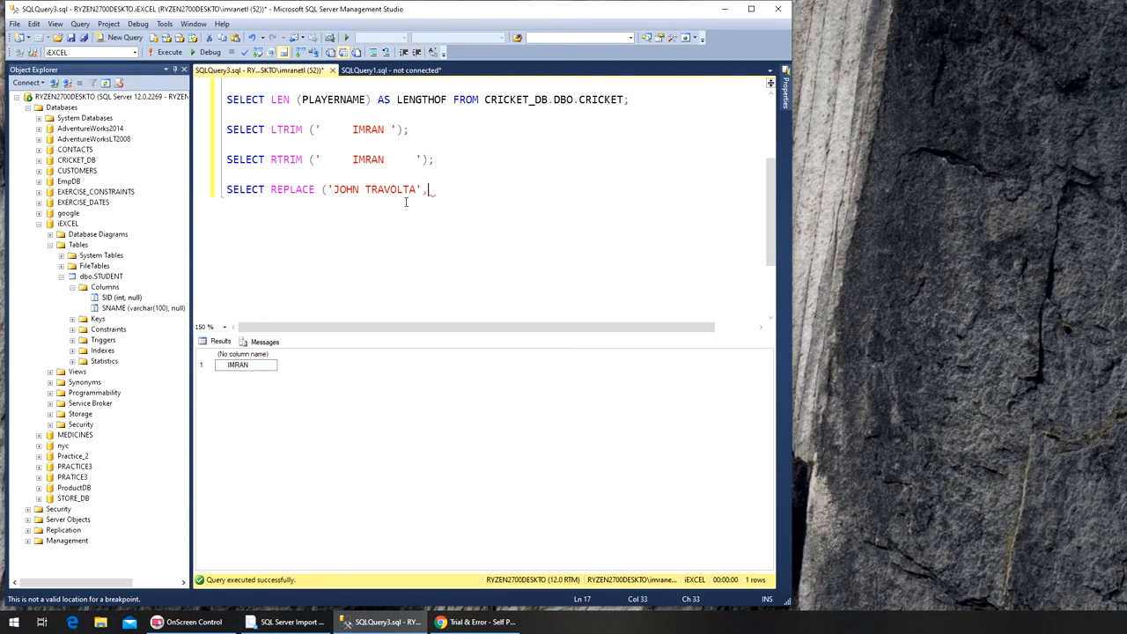
text(')
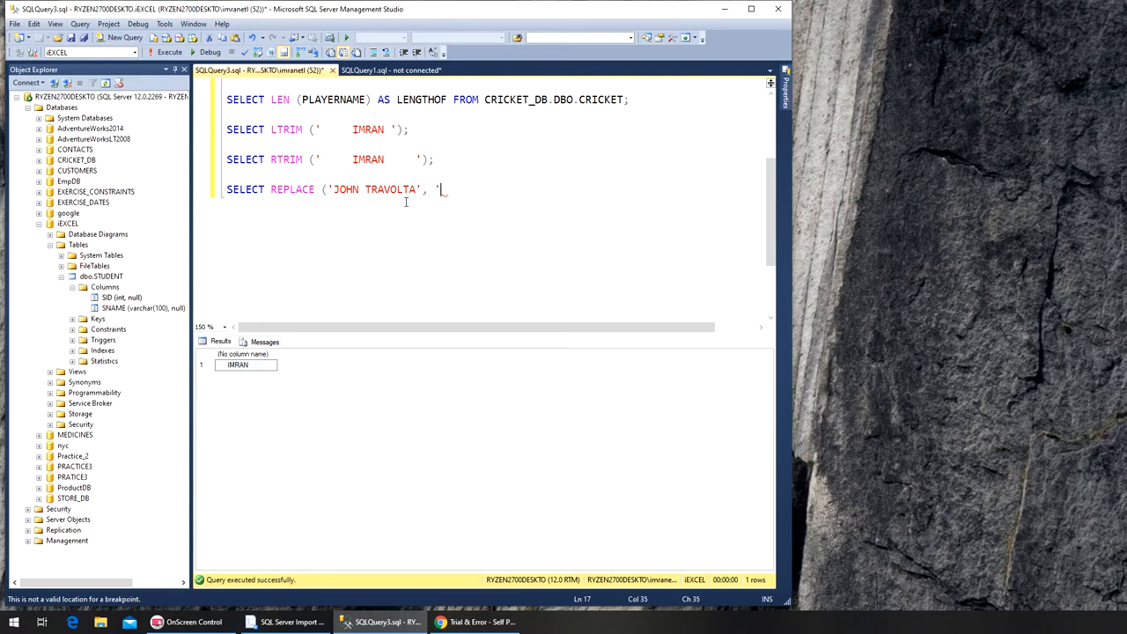
text(TRAVOLTA)
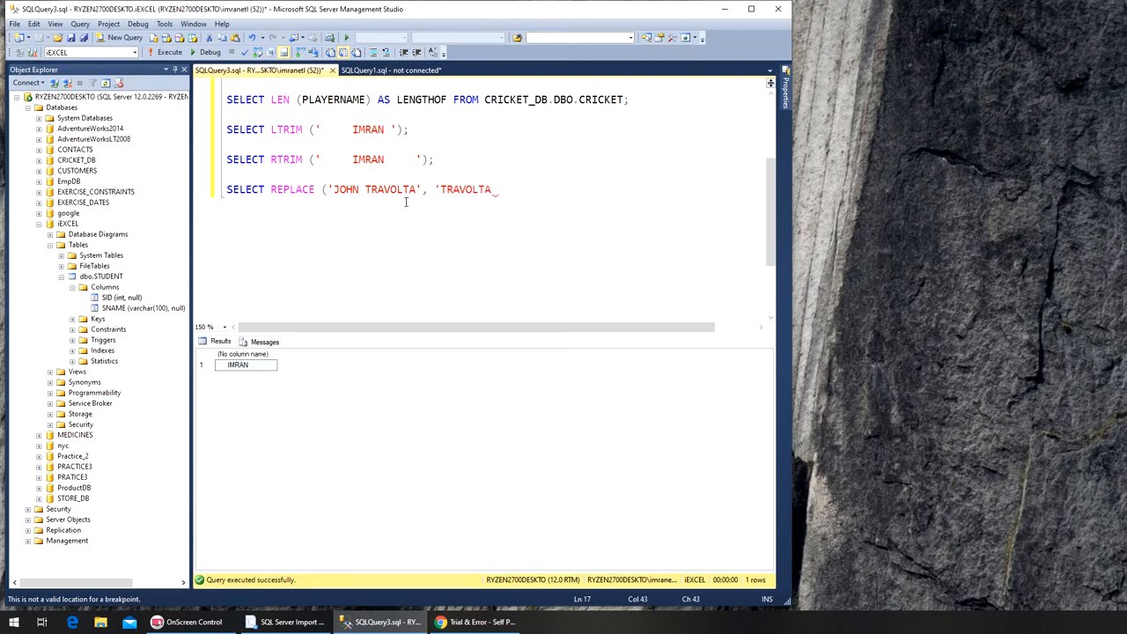
text(', ')
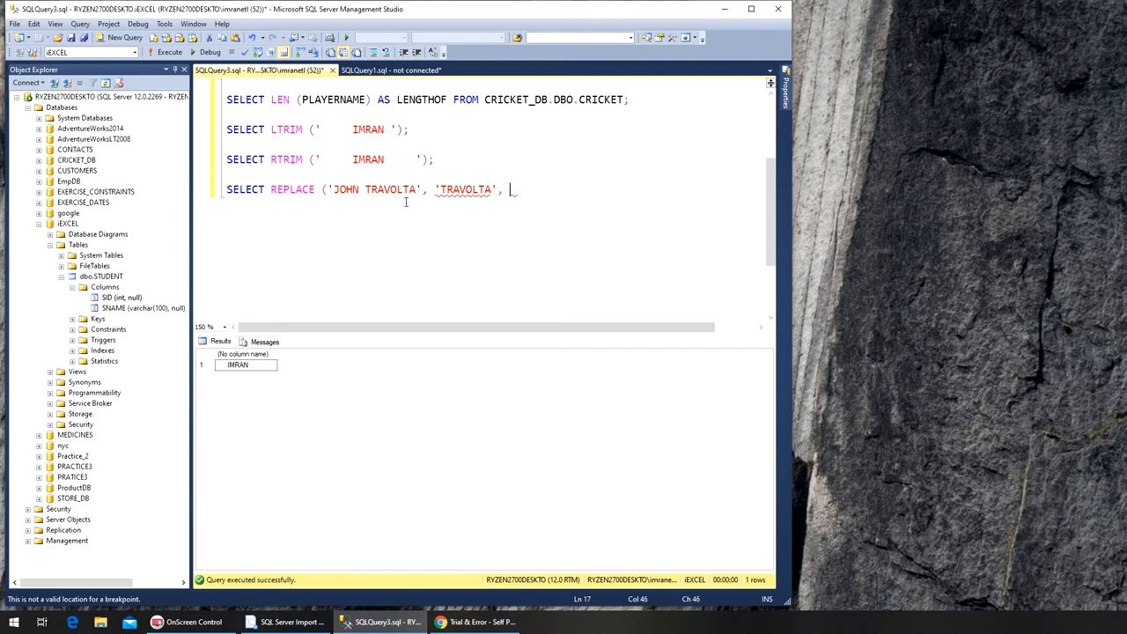
text(')
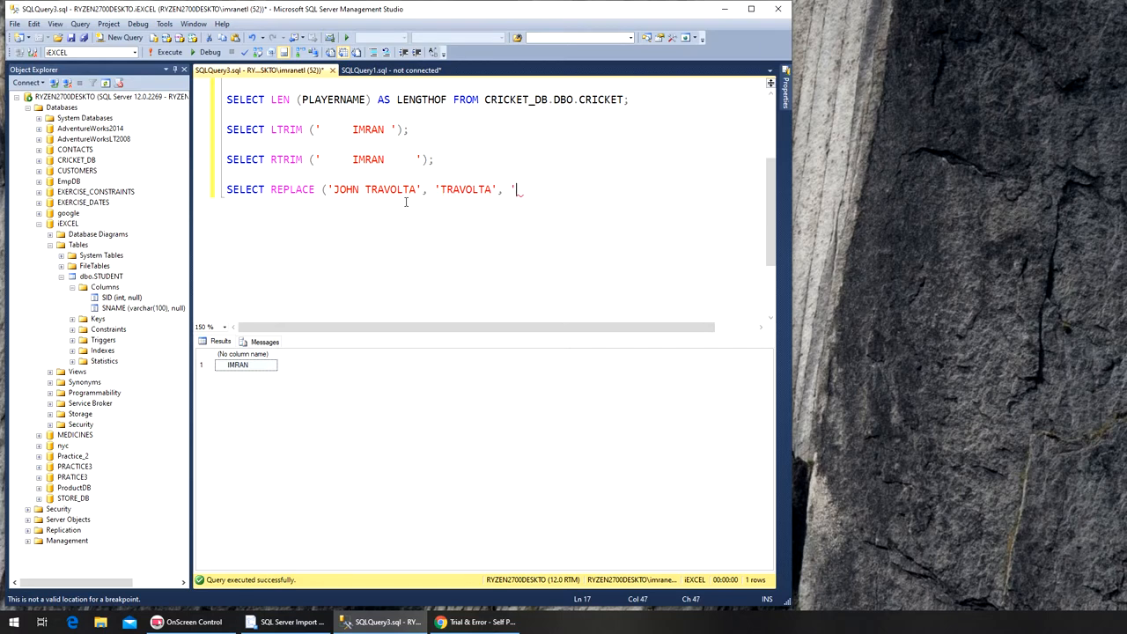
text(TUCKER)
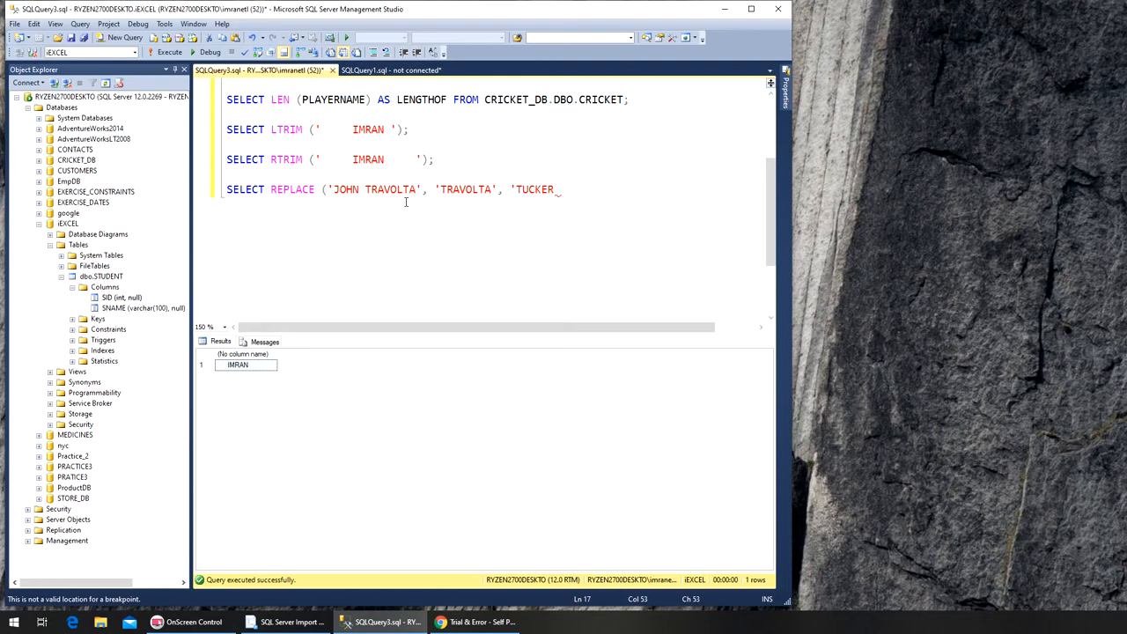
text())
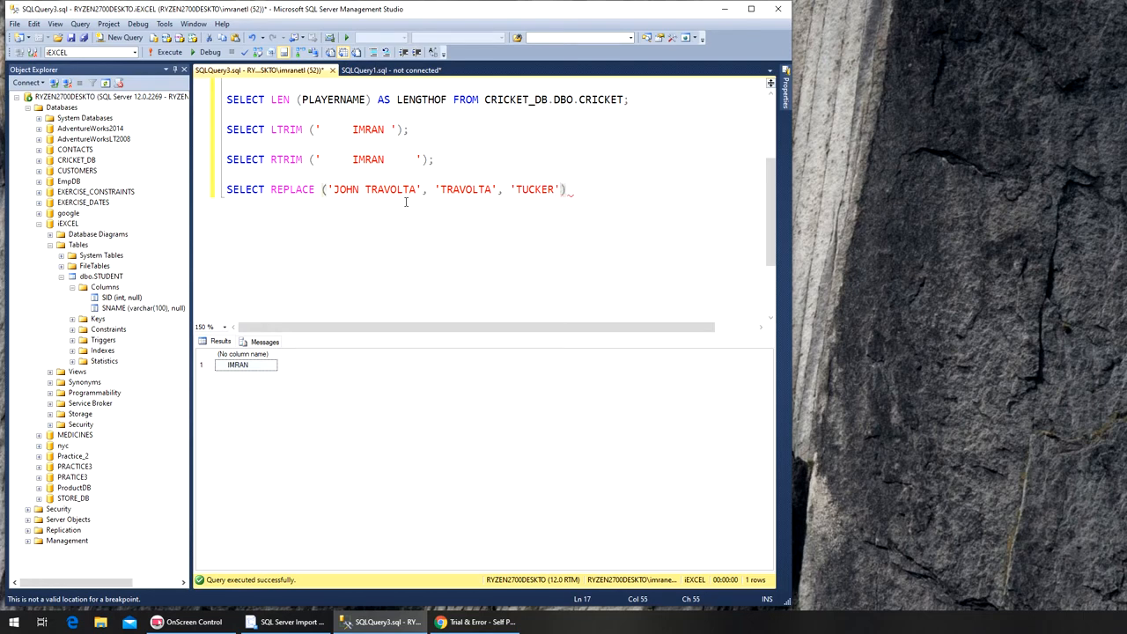
key(enter)
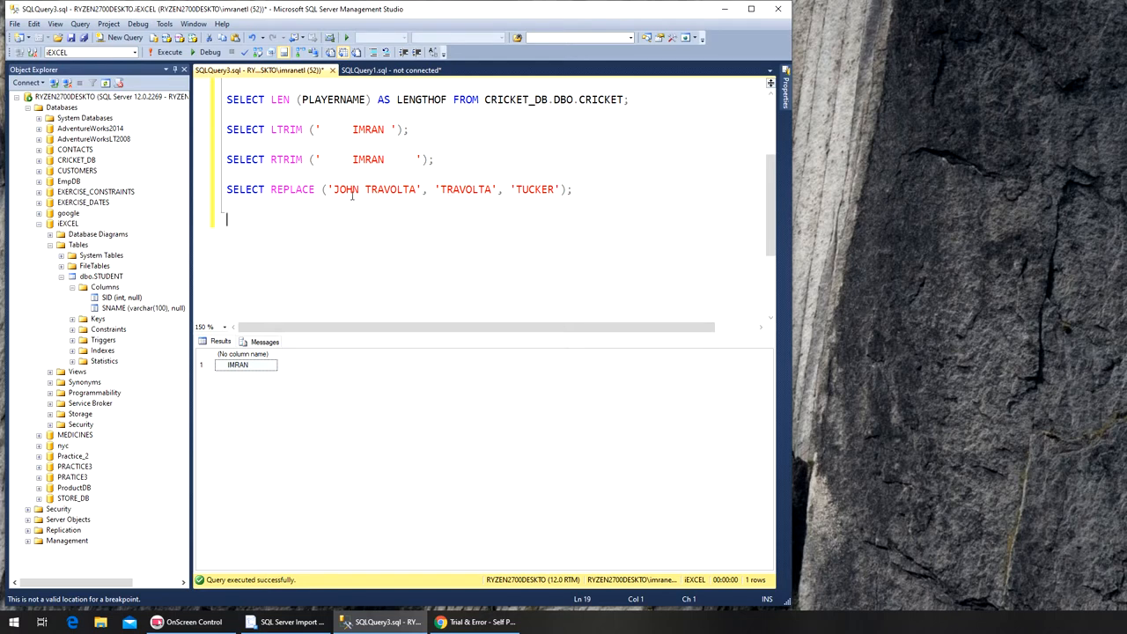
mouse_move(313, 185)
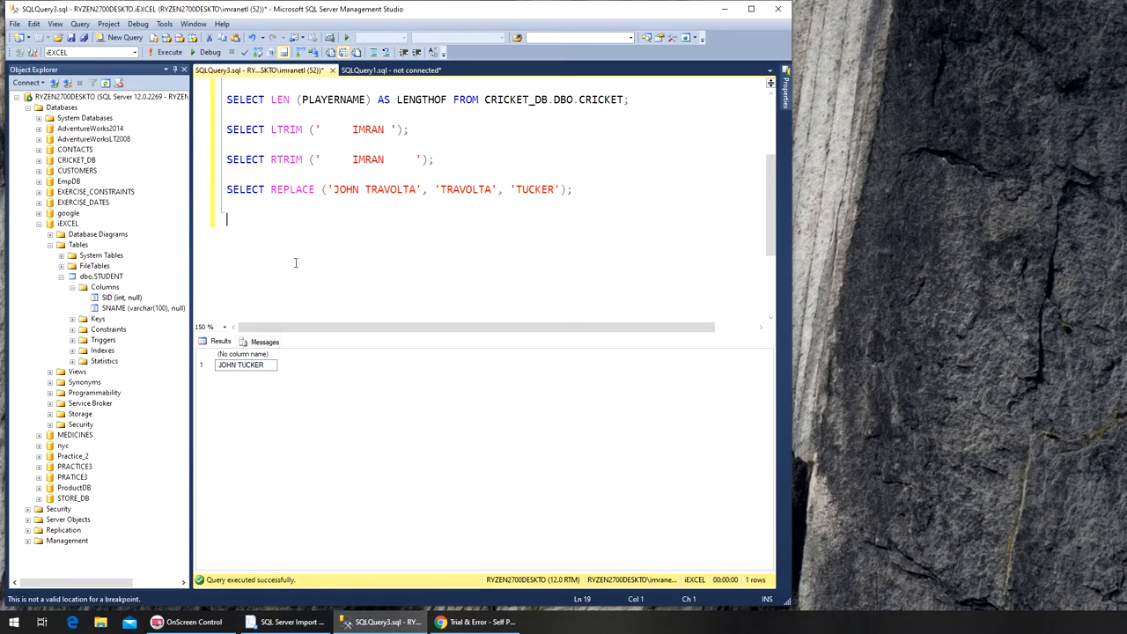
mouse_move(226, 215)
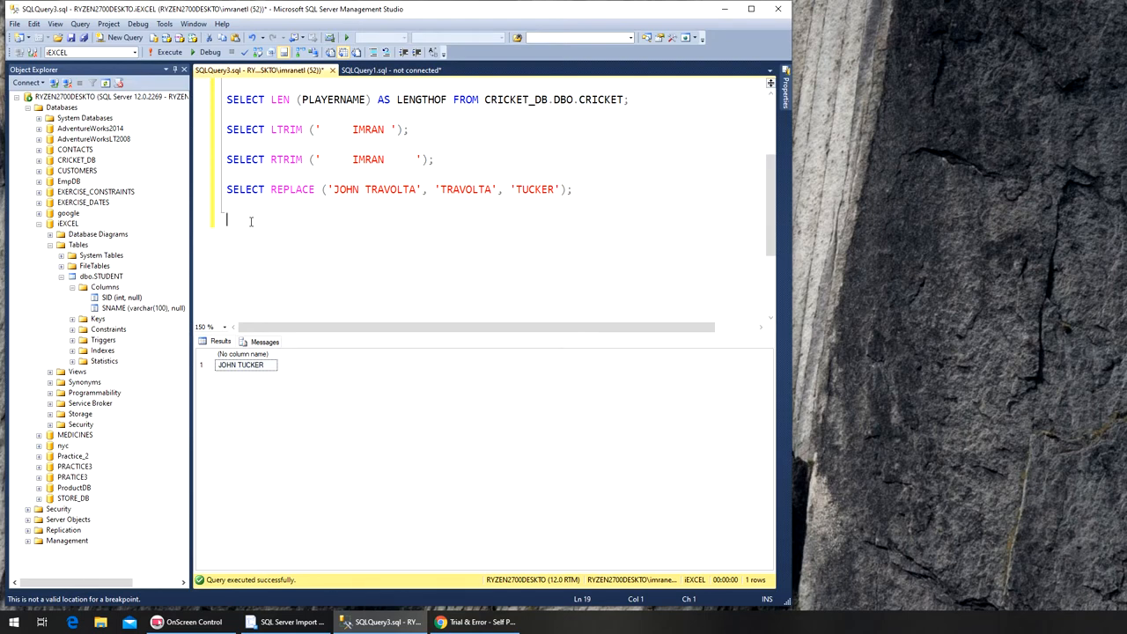
scroll(up, 3)
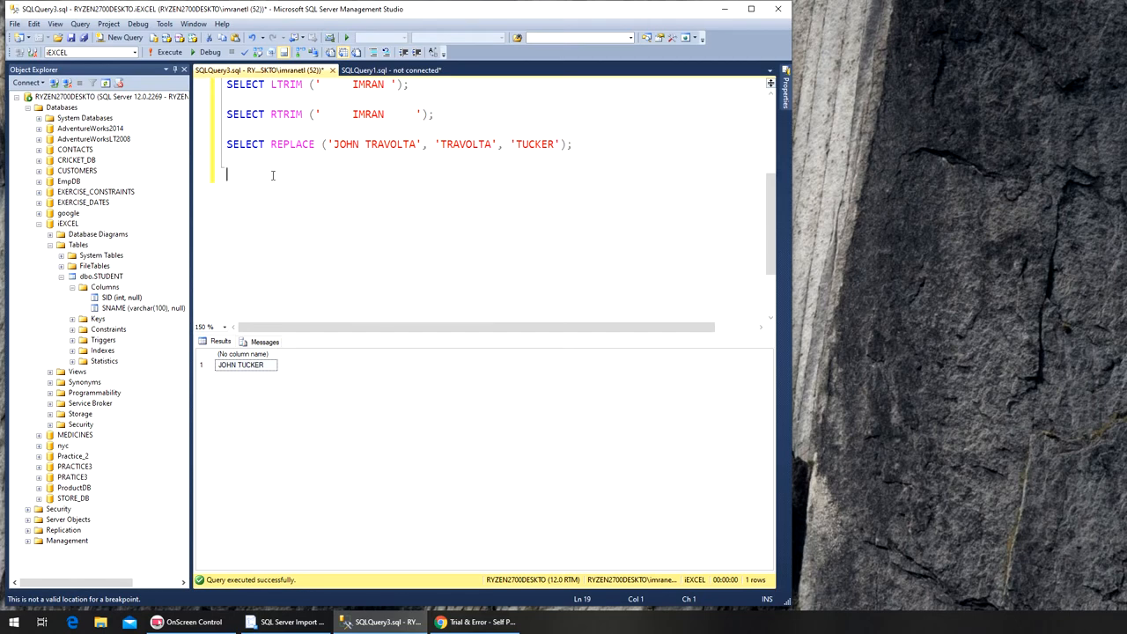
Write SELECT REPLACE ('THIS IS AN EXAMPLE OF A SENTENCE', 'AN', 'NOT AN'); on a new line
text(S)
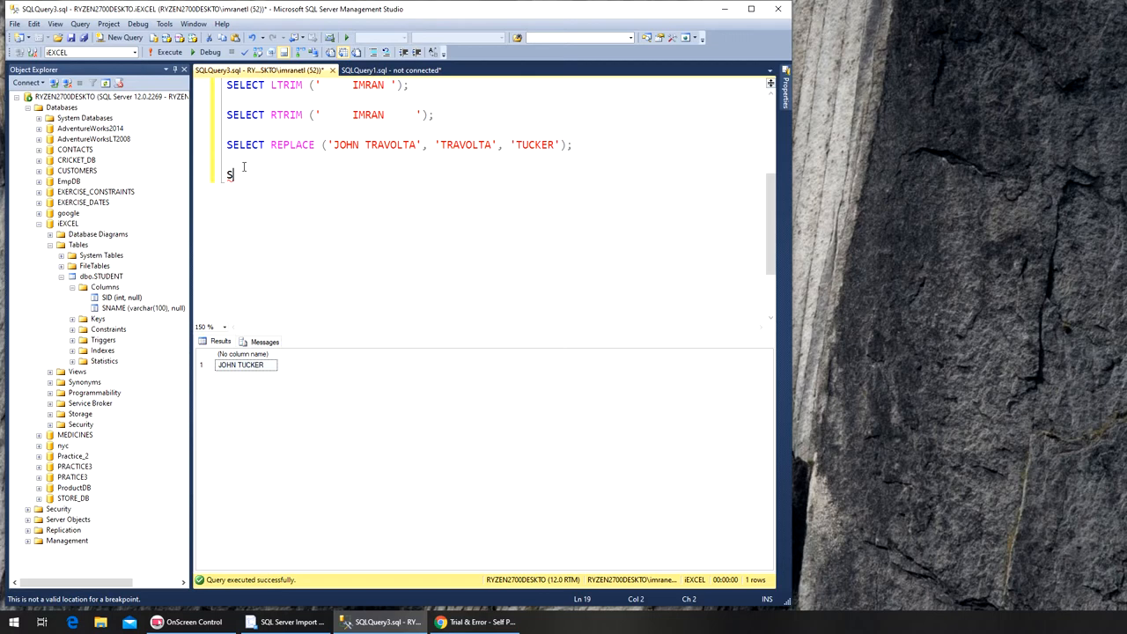
text(ELECT REPLACE)
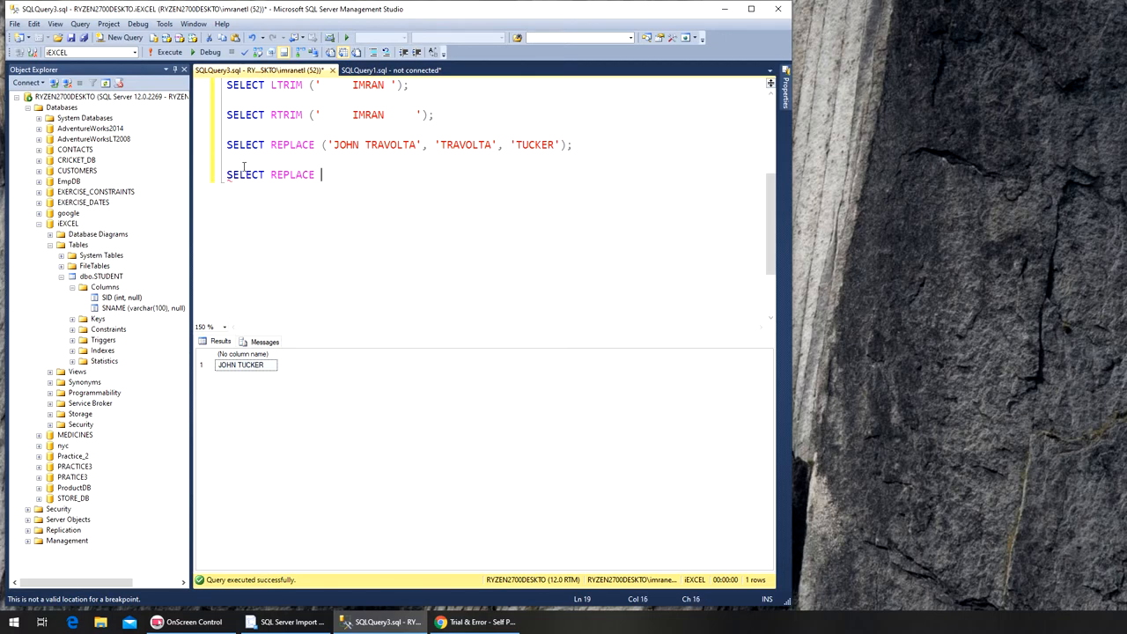
text(('THIS IS AN EXA)
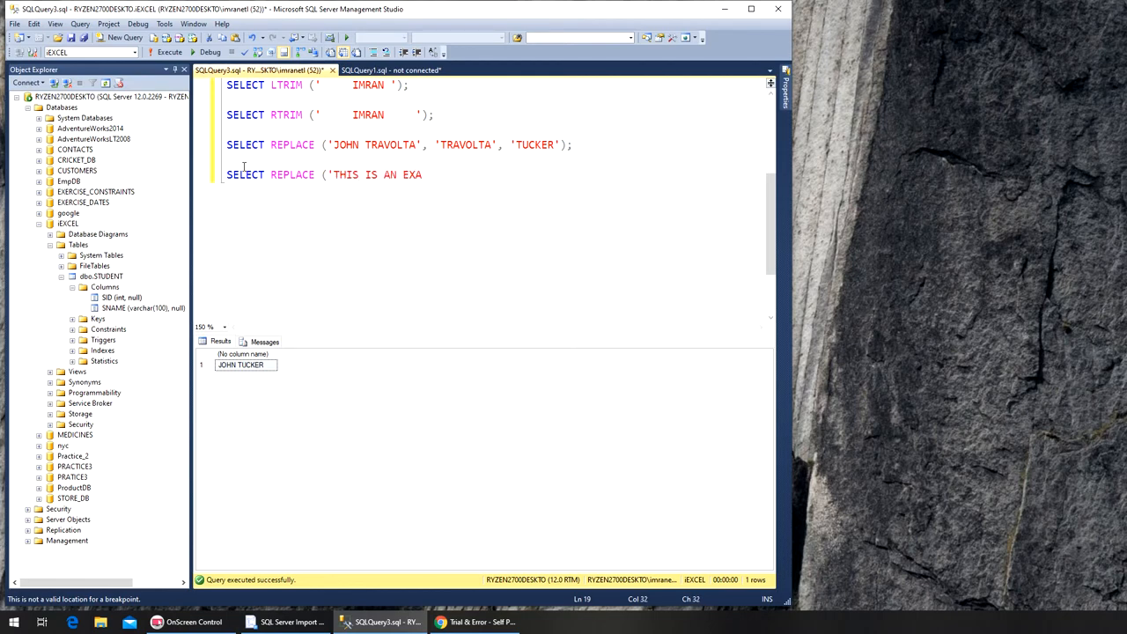
text(MPLE OF)
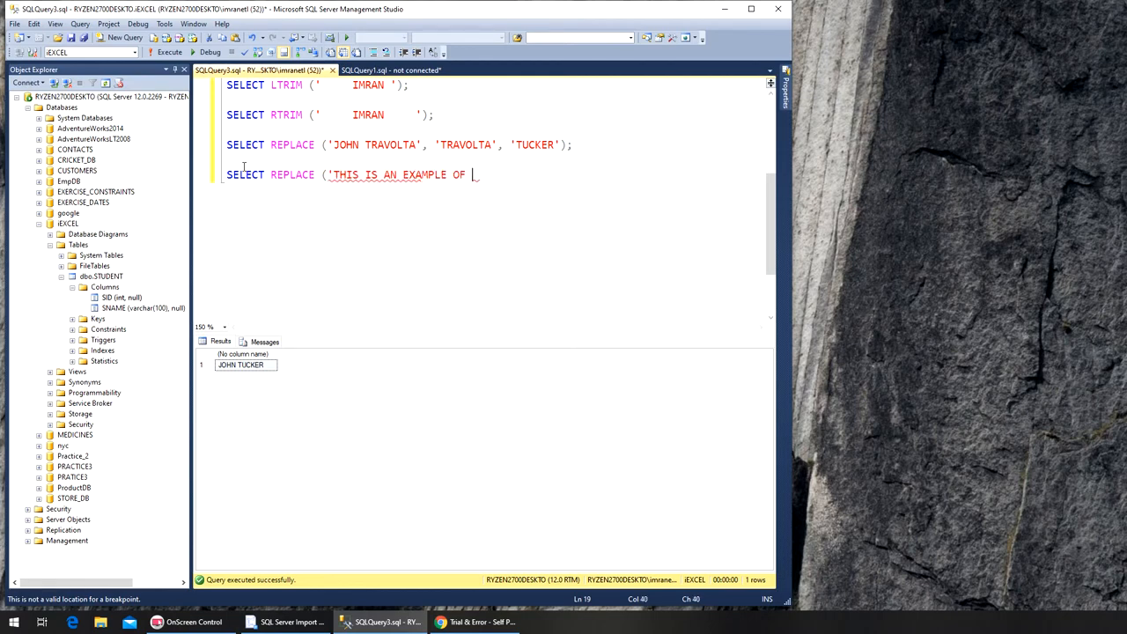
text(A SEN)
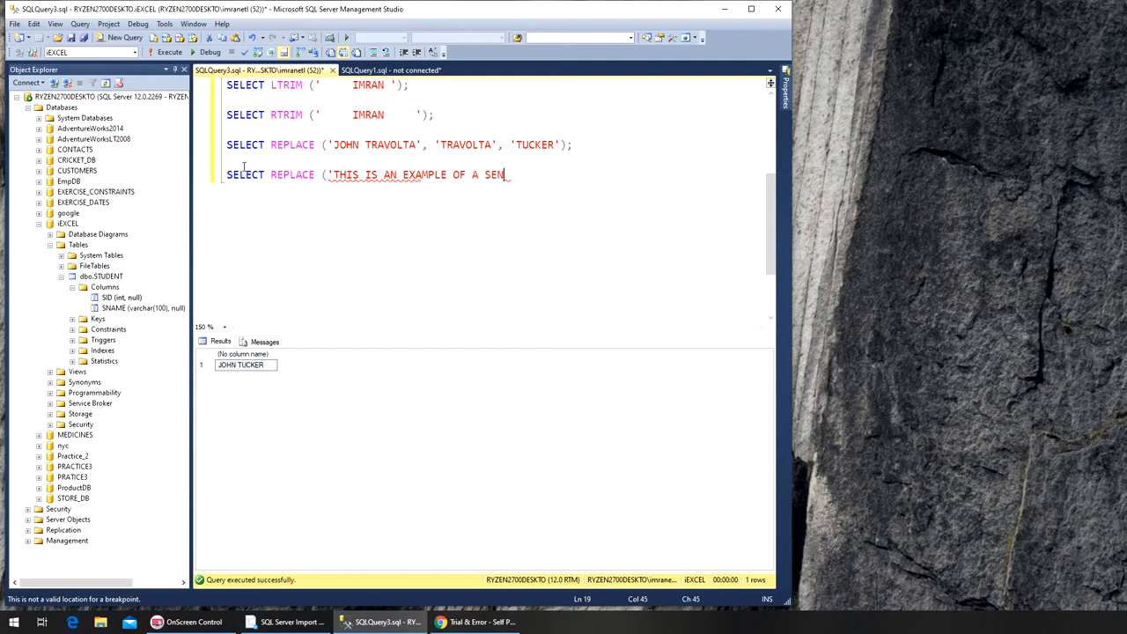
text(TENCE ')
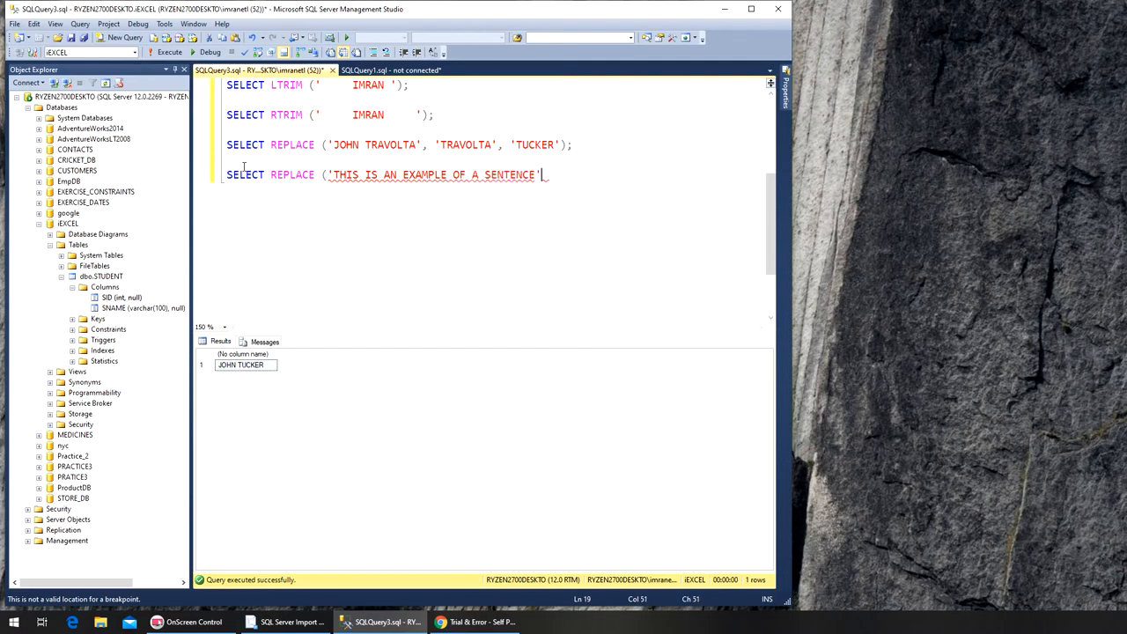
text(,)
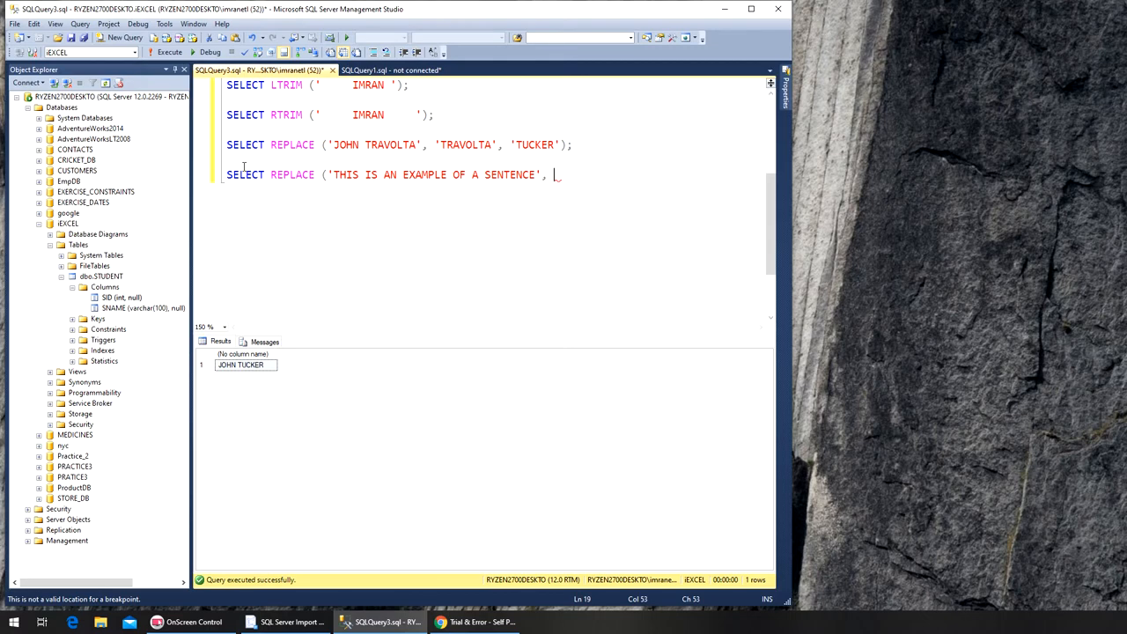
text(')
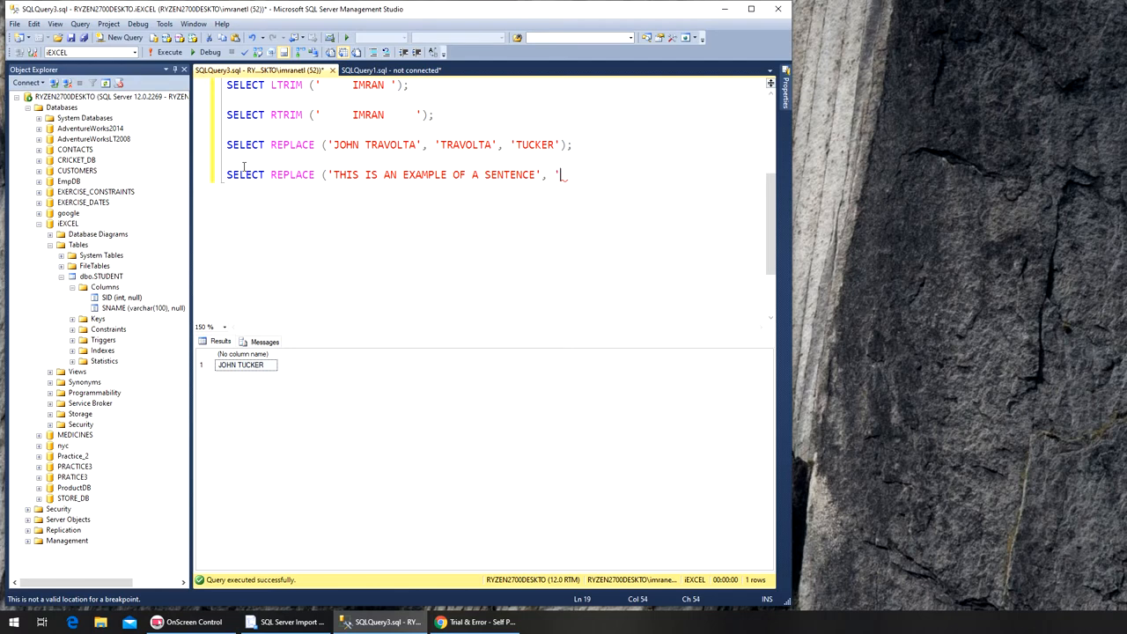
text(AN')
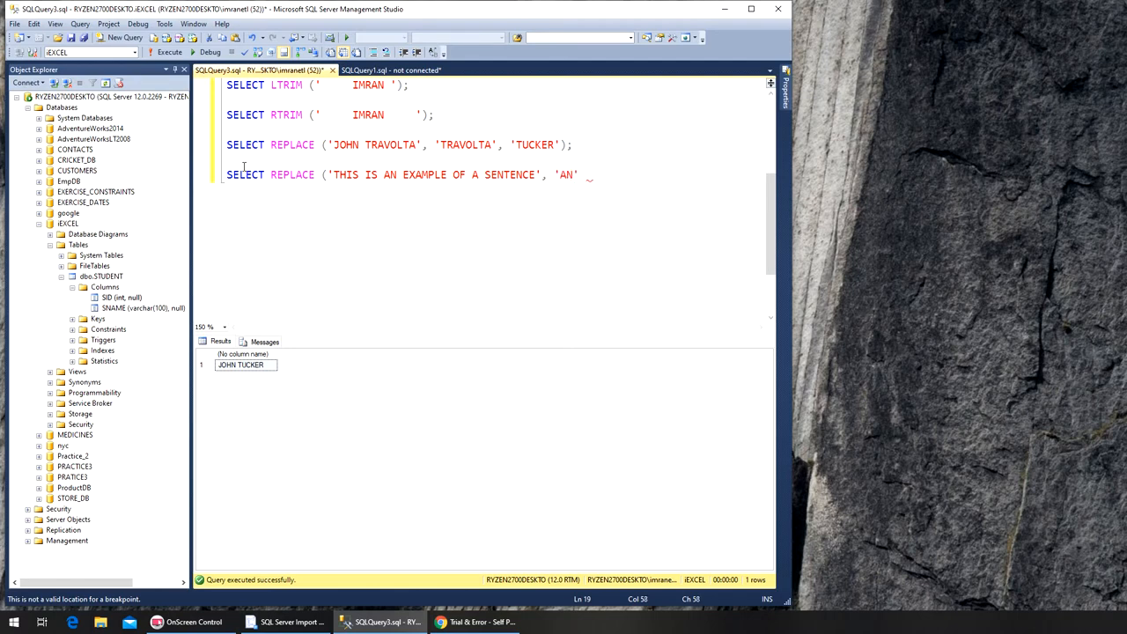
text(,)
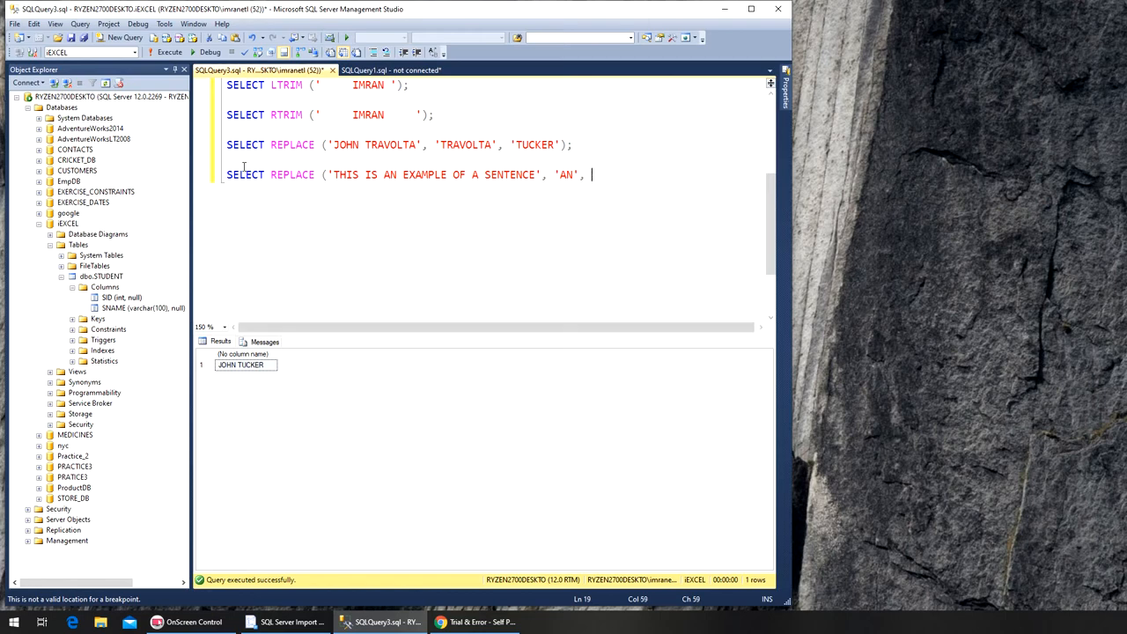
text('NOT)
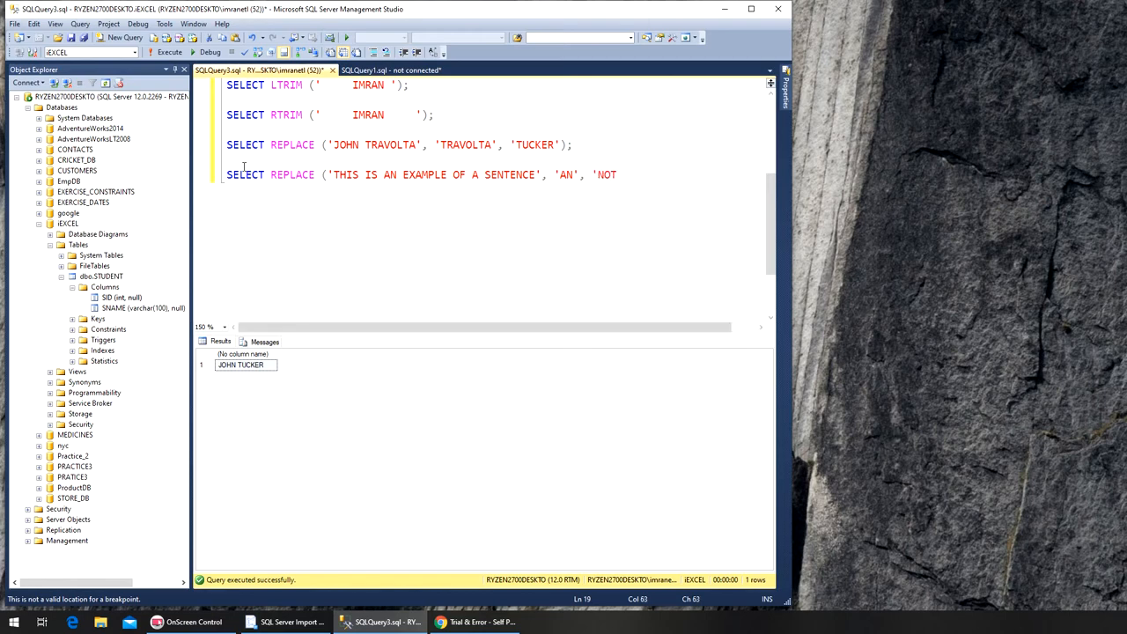
text(AN)
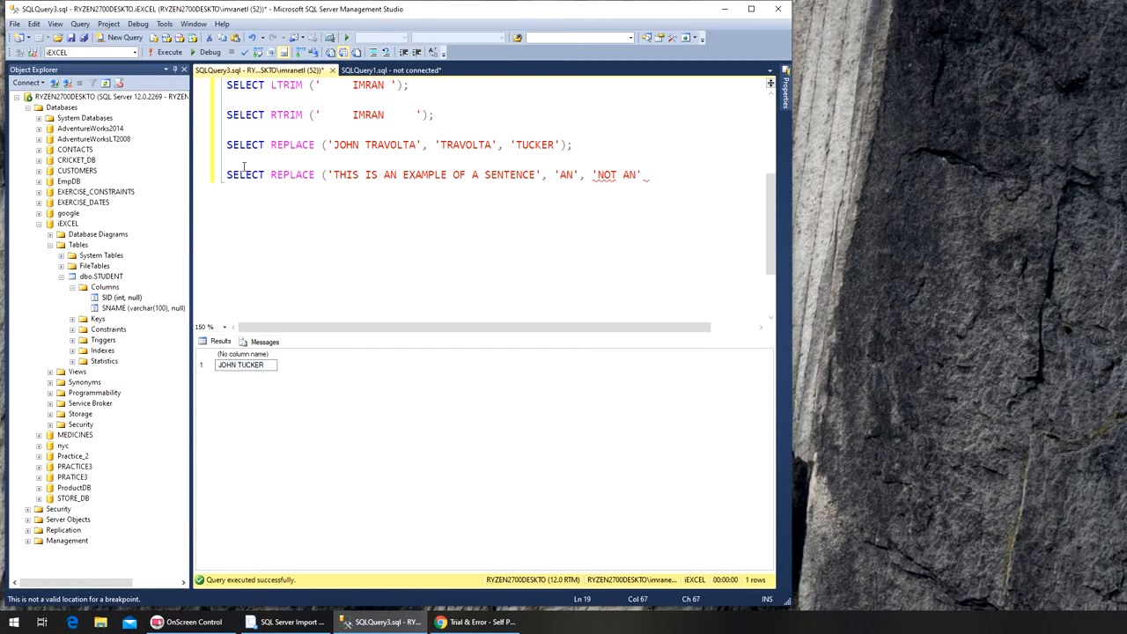
text();)
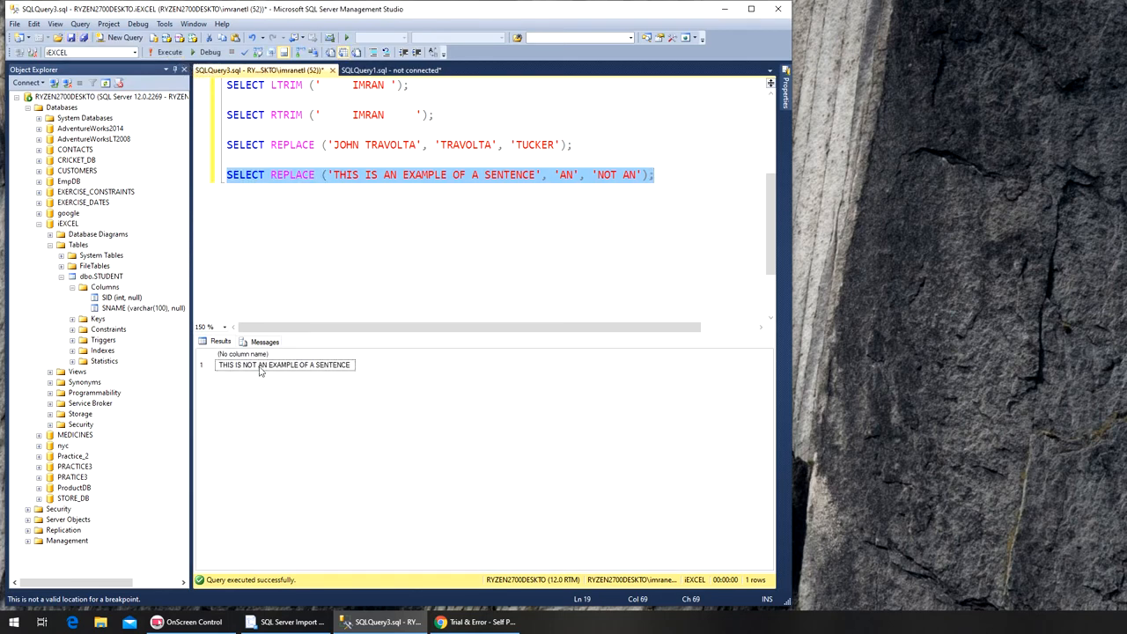
mouse_move(293, 368)
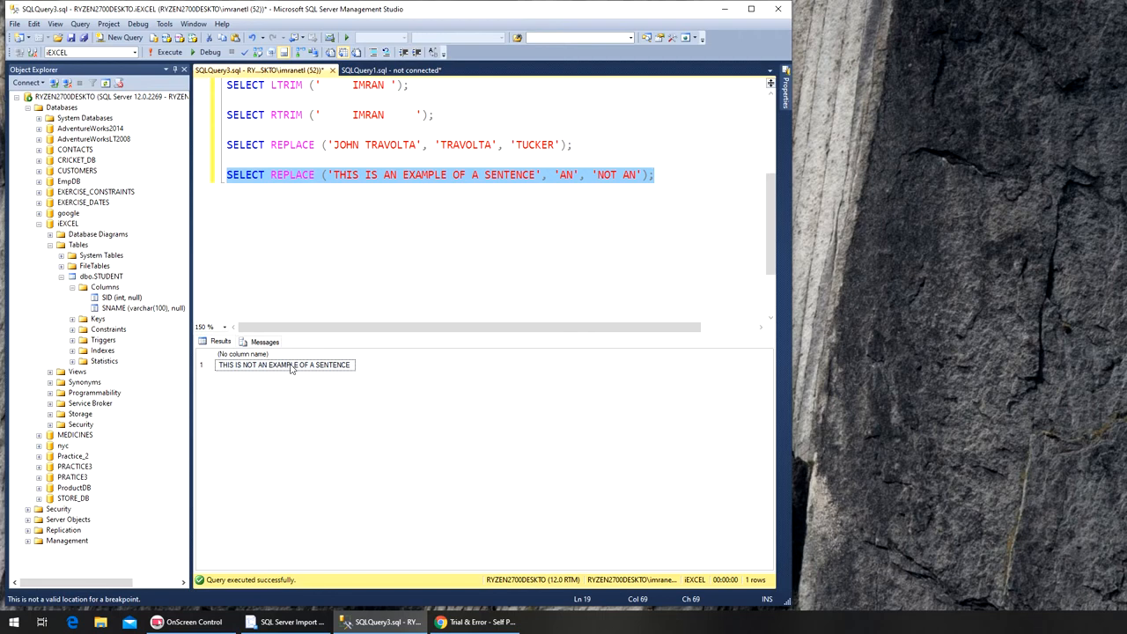
Execute the sentence REPLACE query, returning 'THIS IS NOT AN EXAMPLE OF A SENTENCE'
click(384, 198)
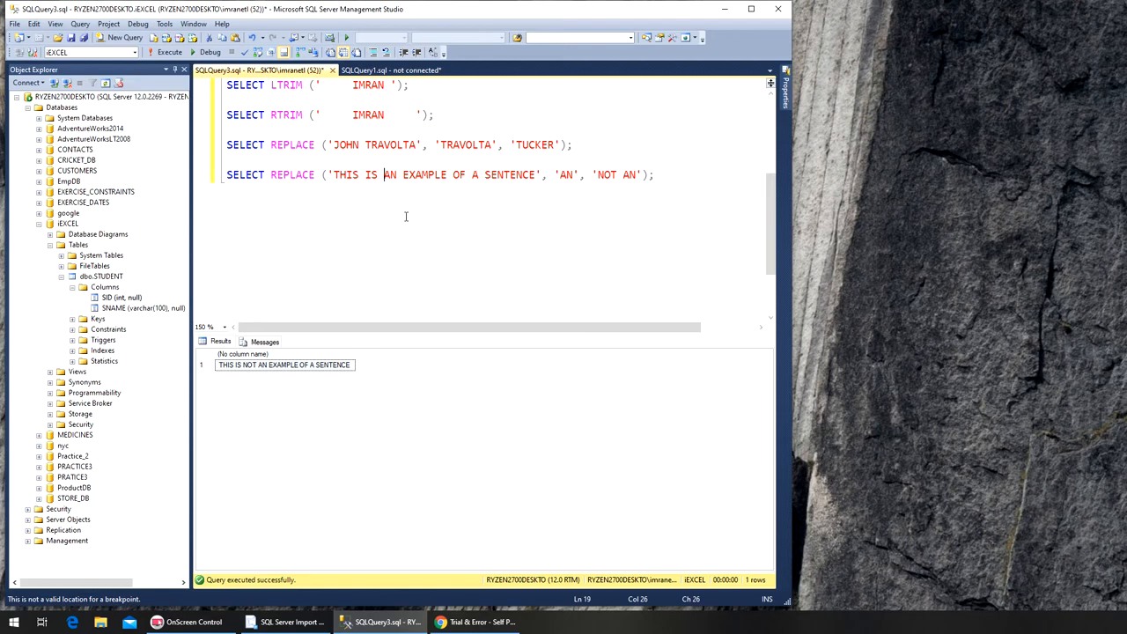
mouse_move(471, 180)
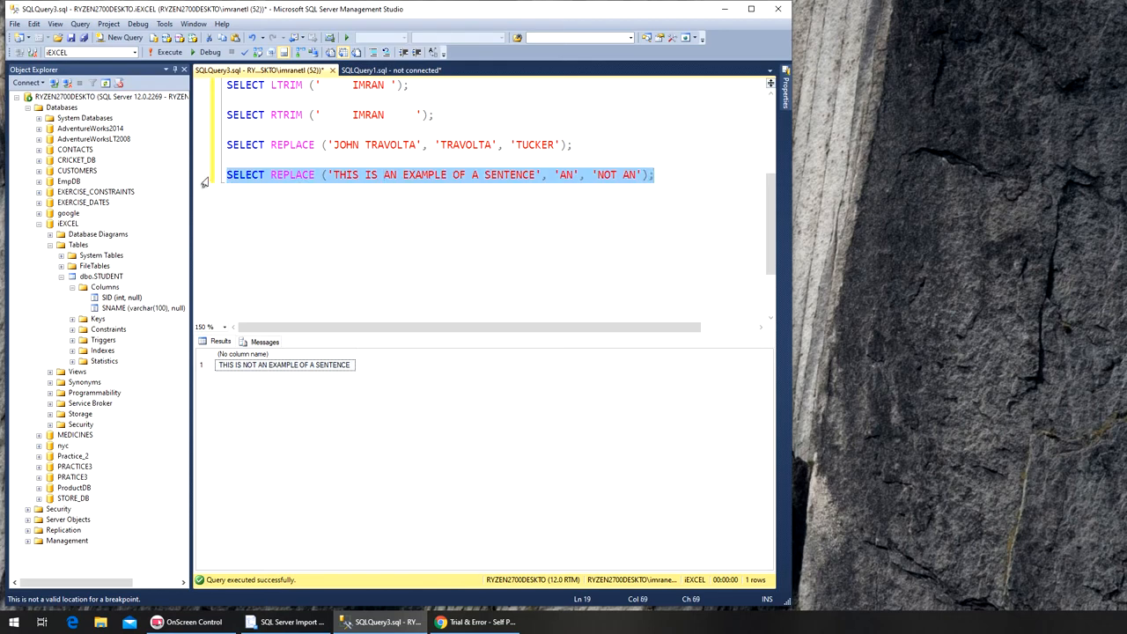
Add a third REPLACE query on the sentence, edited to swap 'A S' for 'AS'
click(314, 215)
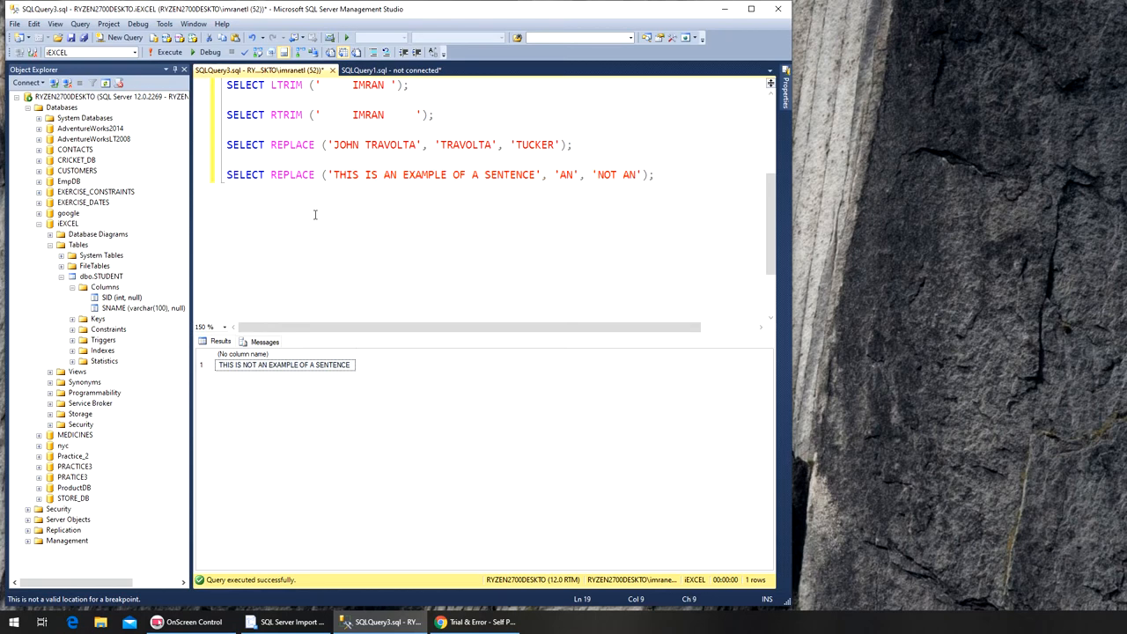
text(SELECT REPLACE ('THIS IS AN EXAMPLE OF A SENTENCE', 'AN', 'NOT AN');)
click(494, 204)
text(SELECT REPLACE ('THIS IS AN EXAMPLE OF A SENTENCE', 'A S', '');)
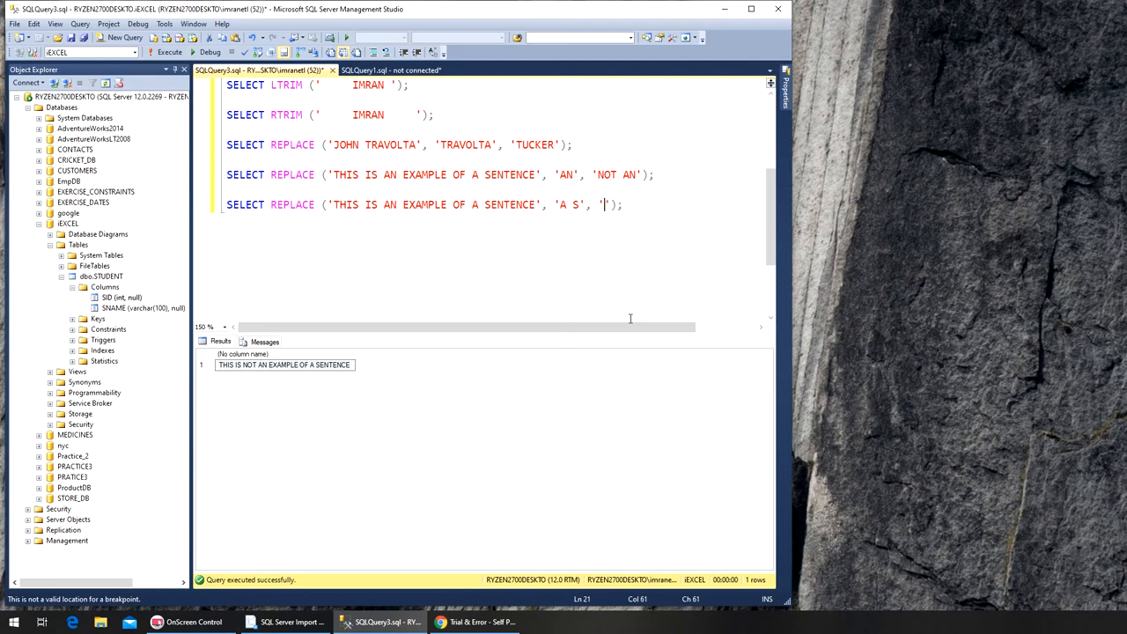
text(S)
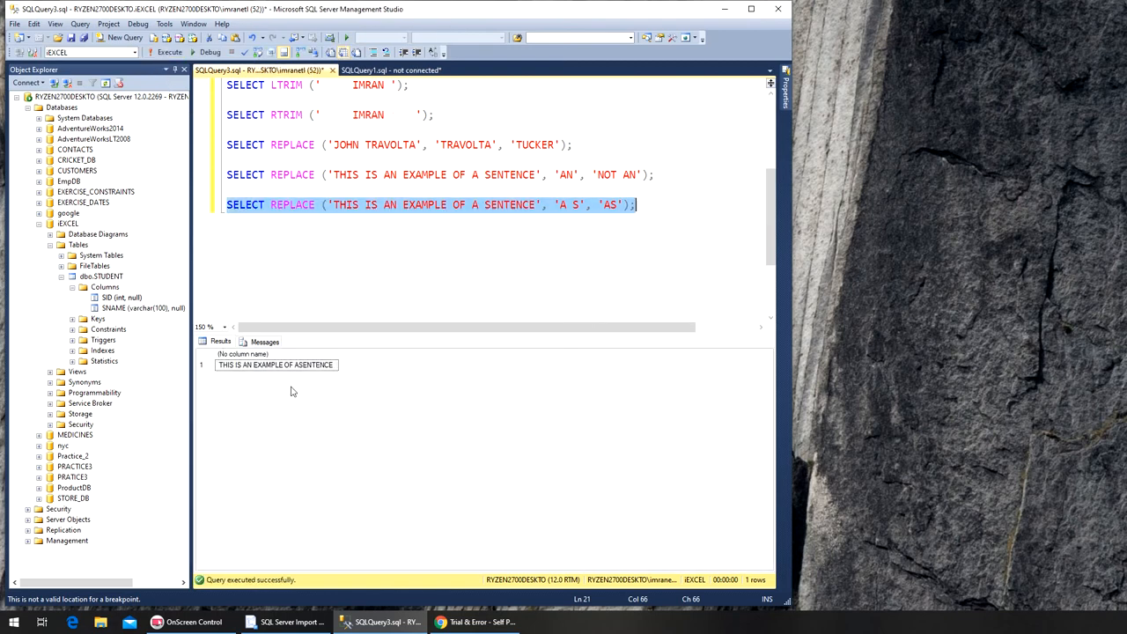
mouse_move(303, 377)
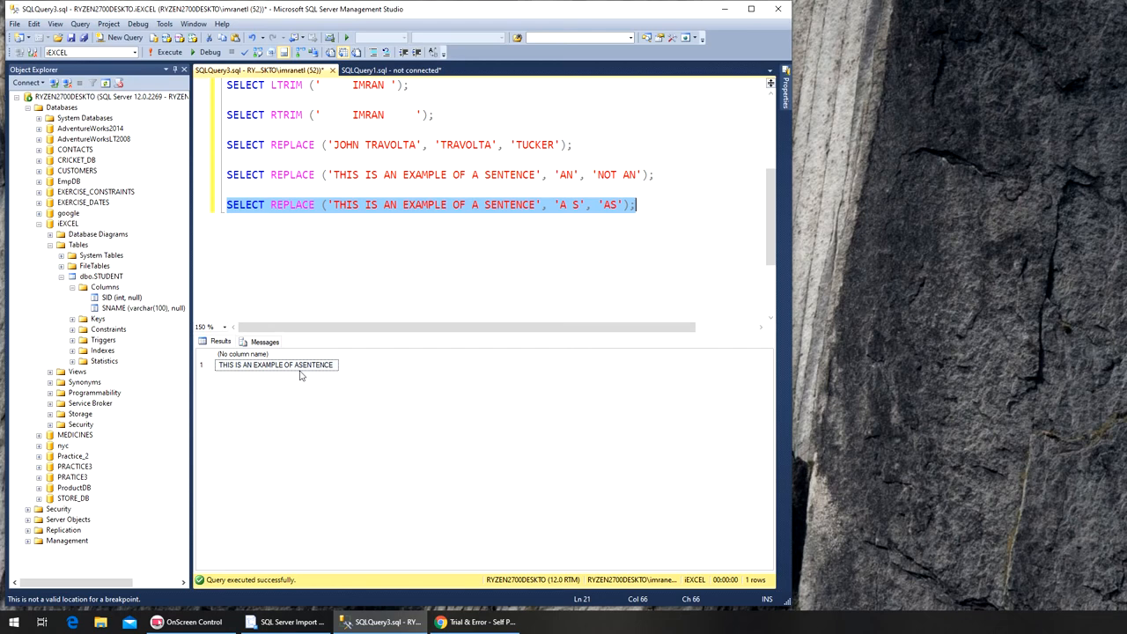
Execute the 'A S' to 'AS' query, returning 'THIS IS AN EXAMPLE OF ASENTENCE'
click(458, 243)
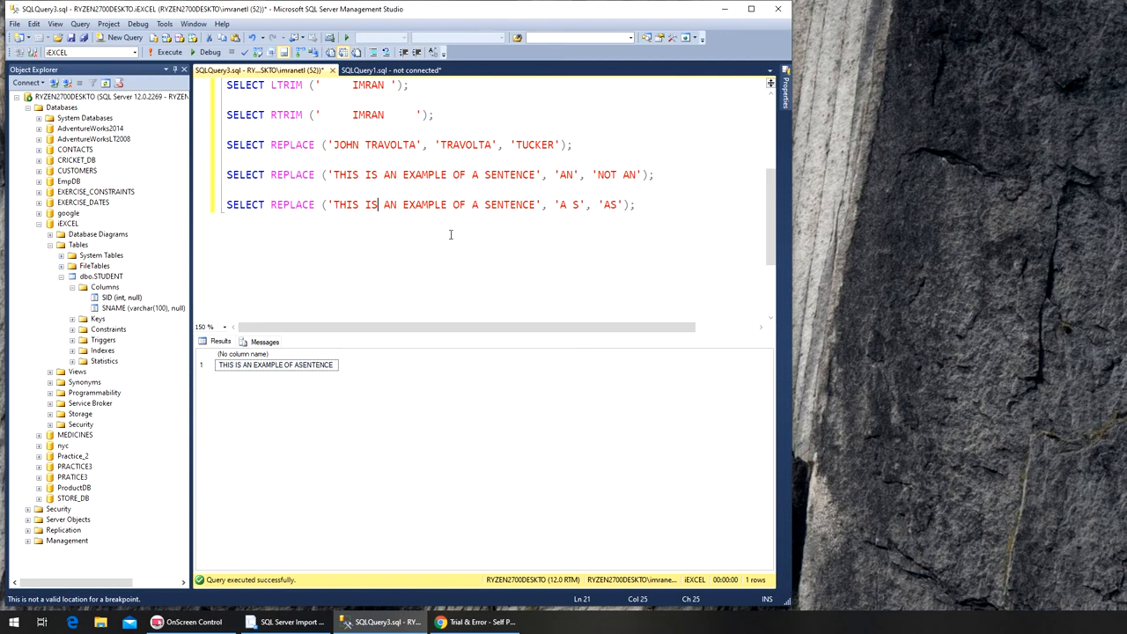
mouse_move(315, 220)
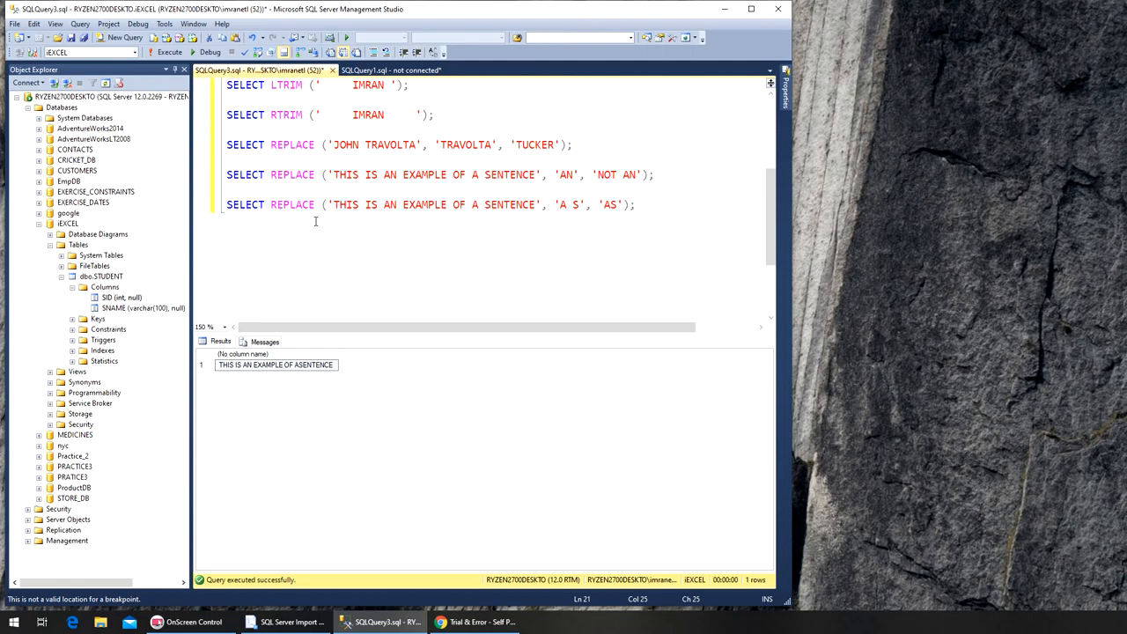
mouse_move(303, 222)
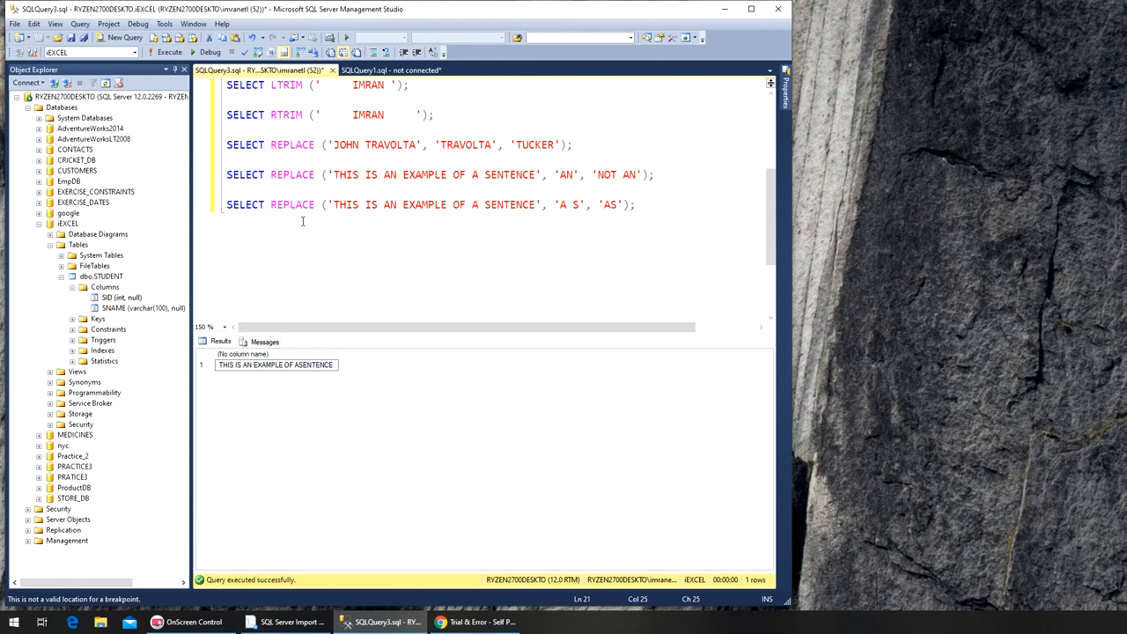
mouse_move(447, 247)
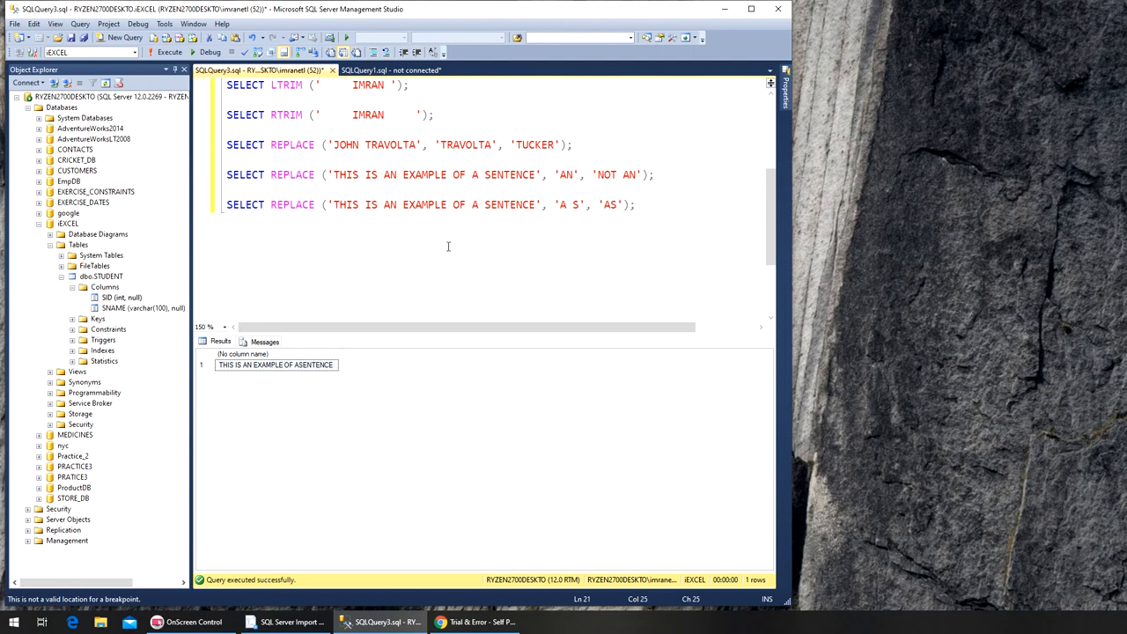
mouse_move(465, 273)
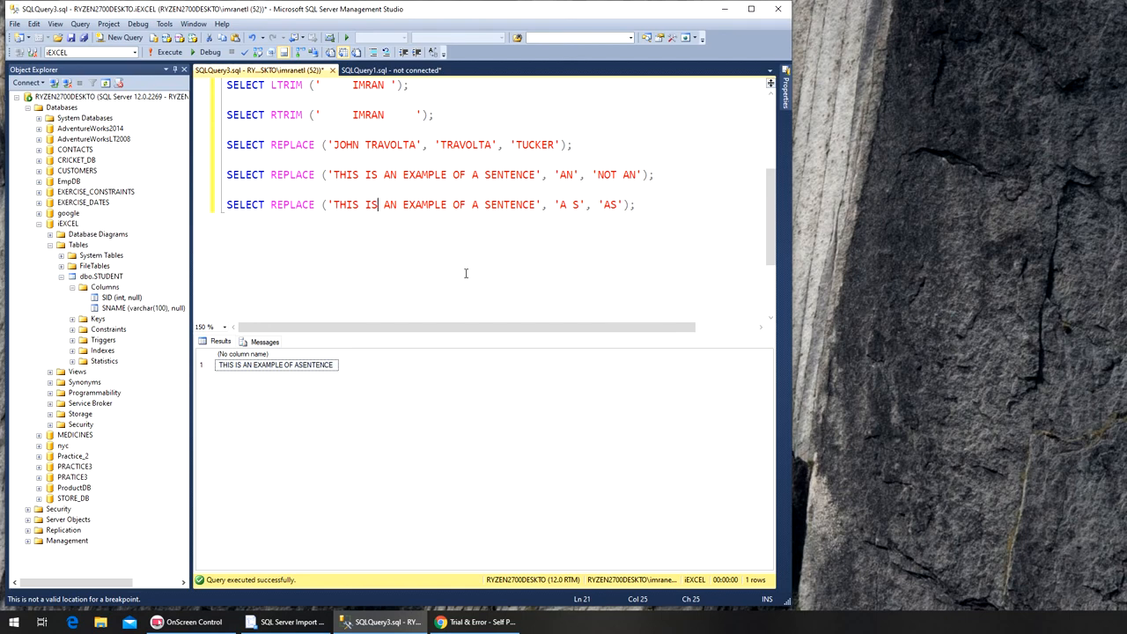
mouse_move(460, 264)
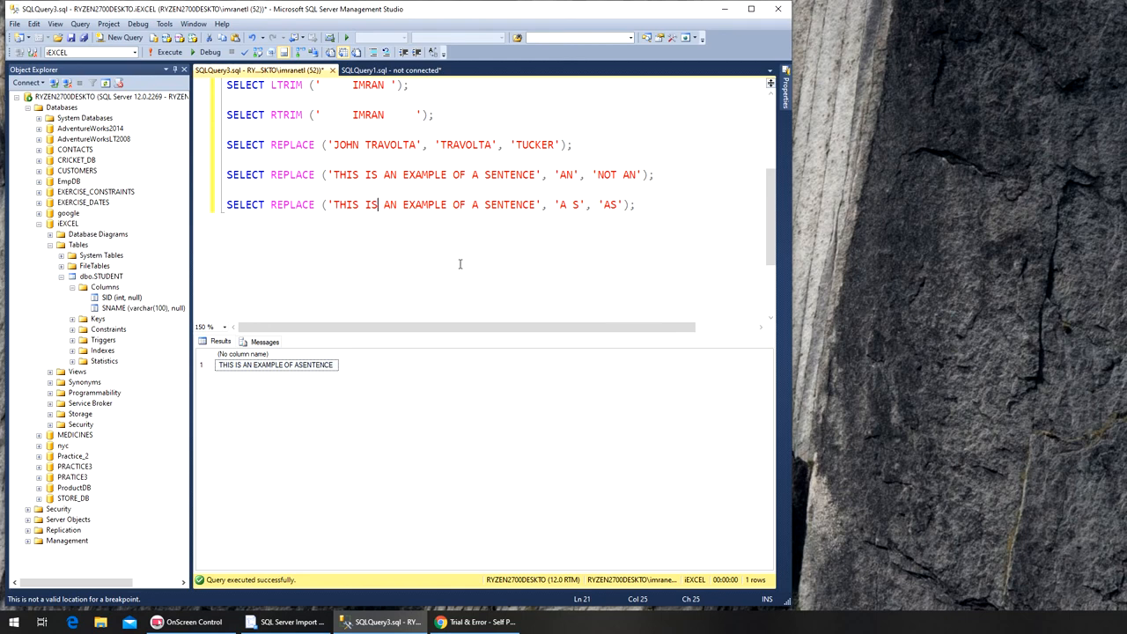